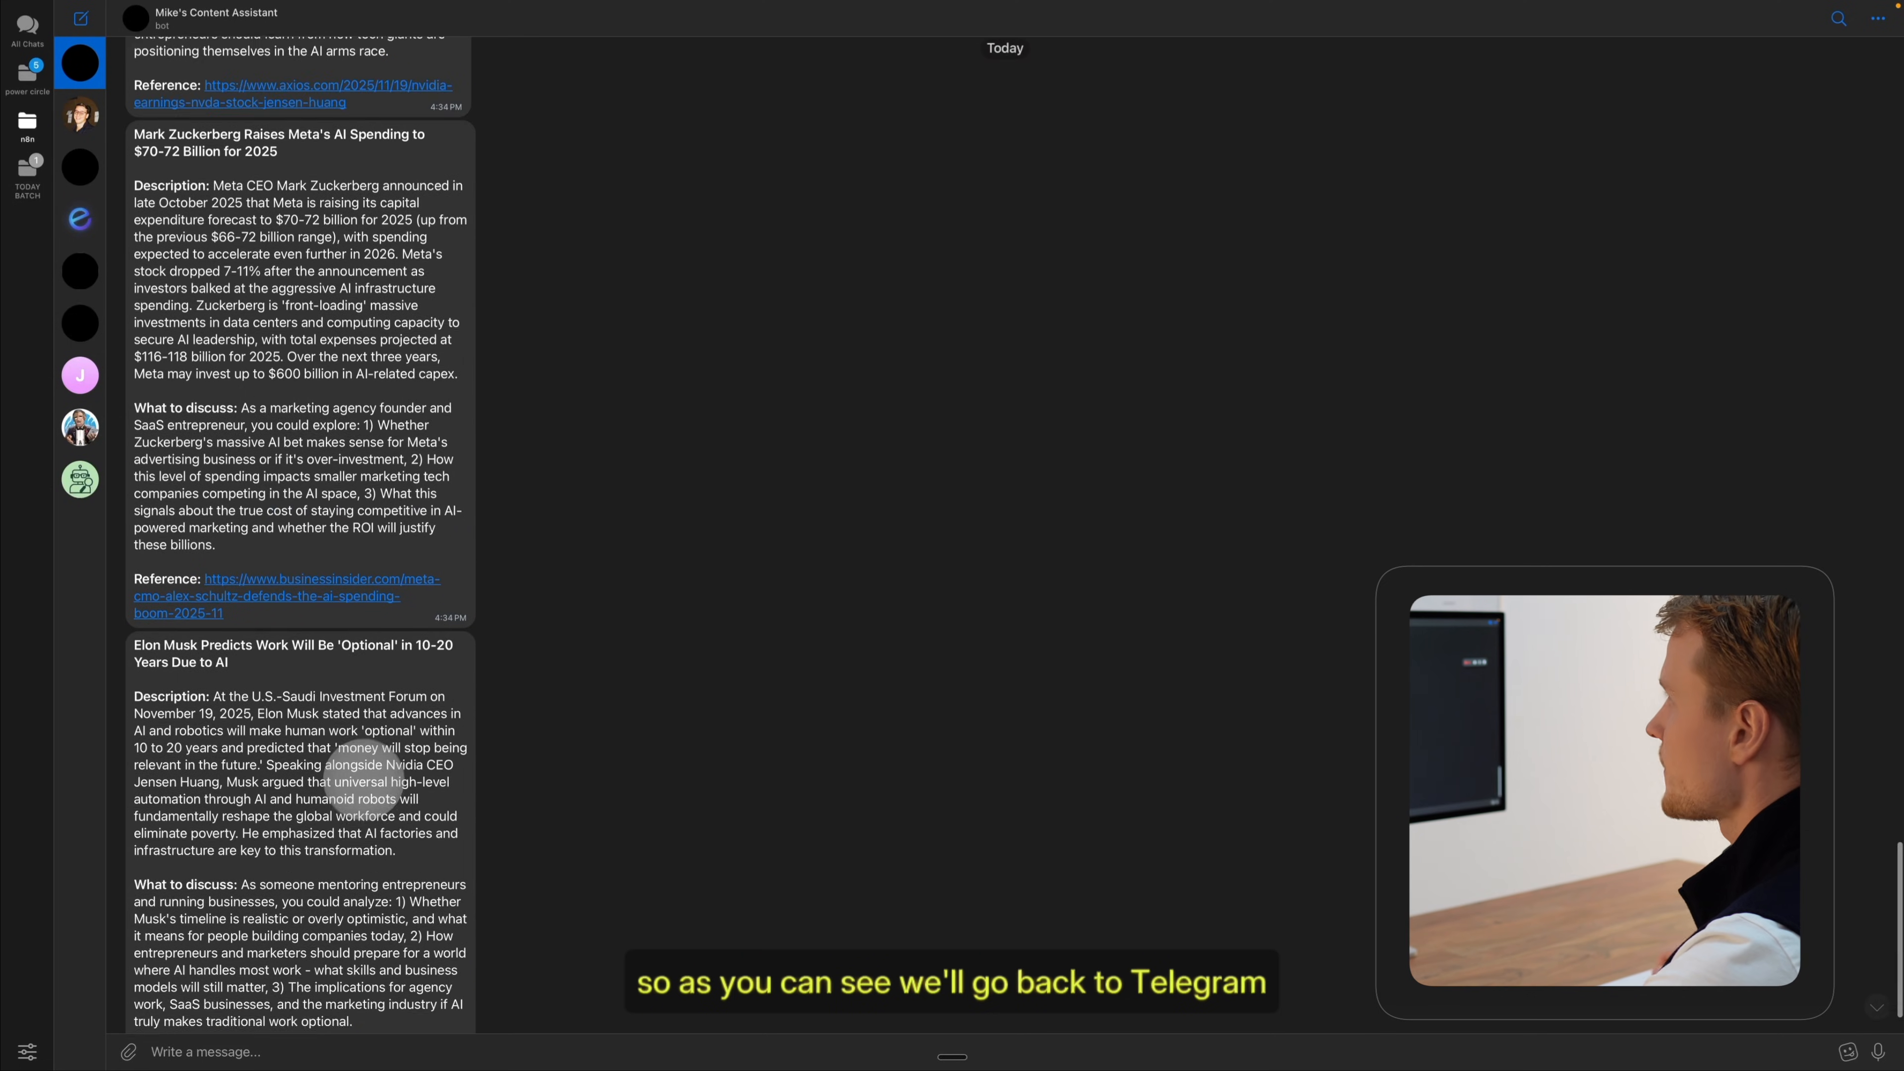
- Show the eight workflows in the Personal > Clients > MK folder on the Workflows tab
{"action": "scroll", "scroll_direction": "down", "scroll_amount": 3}
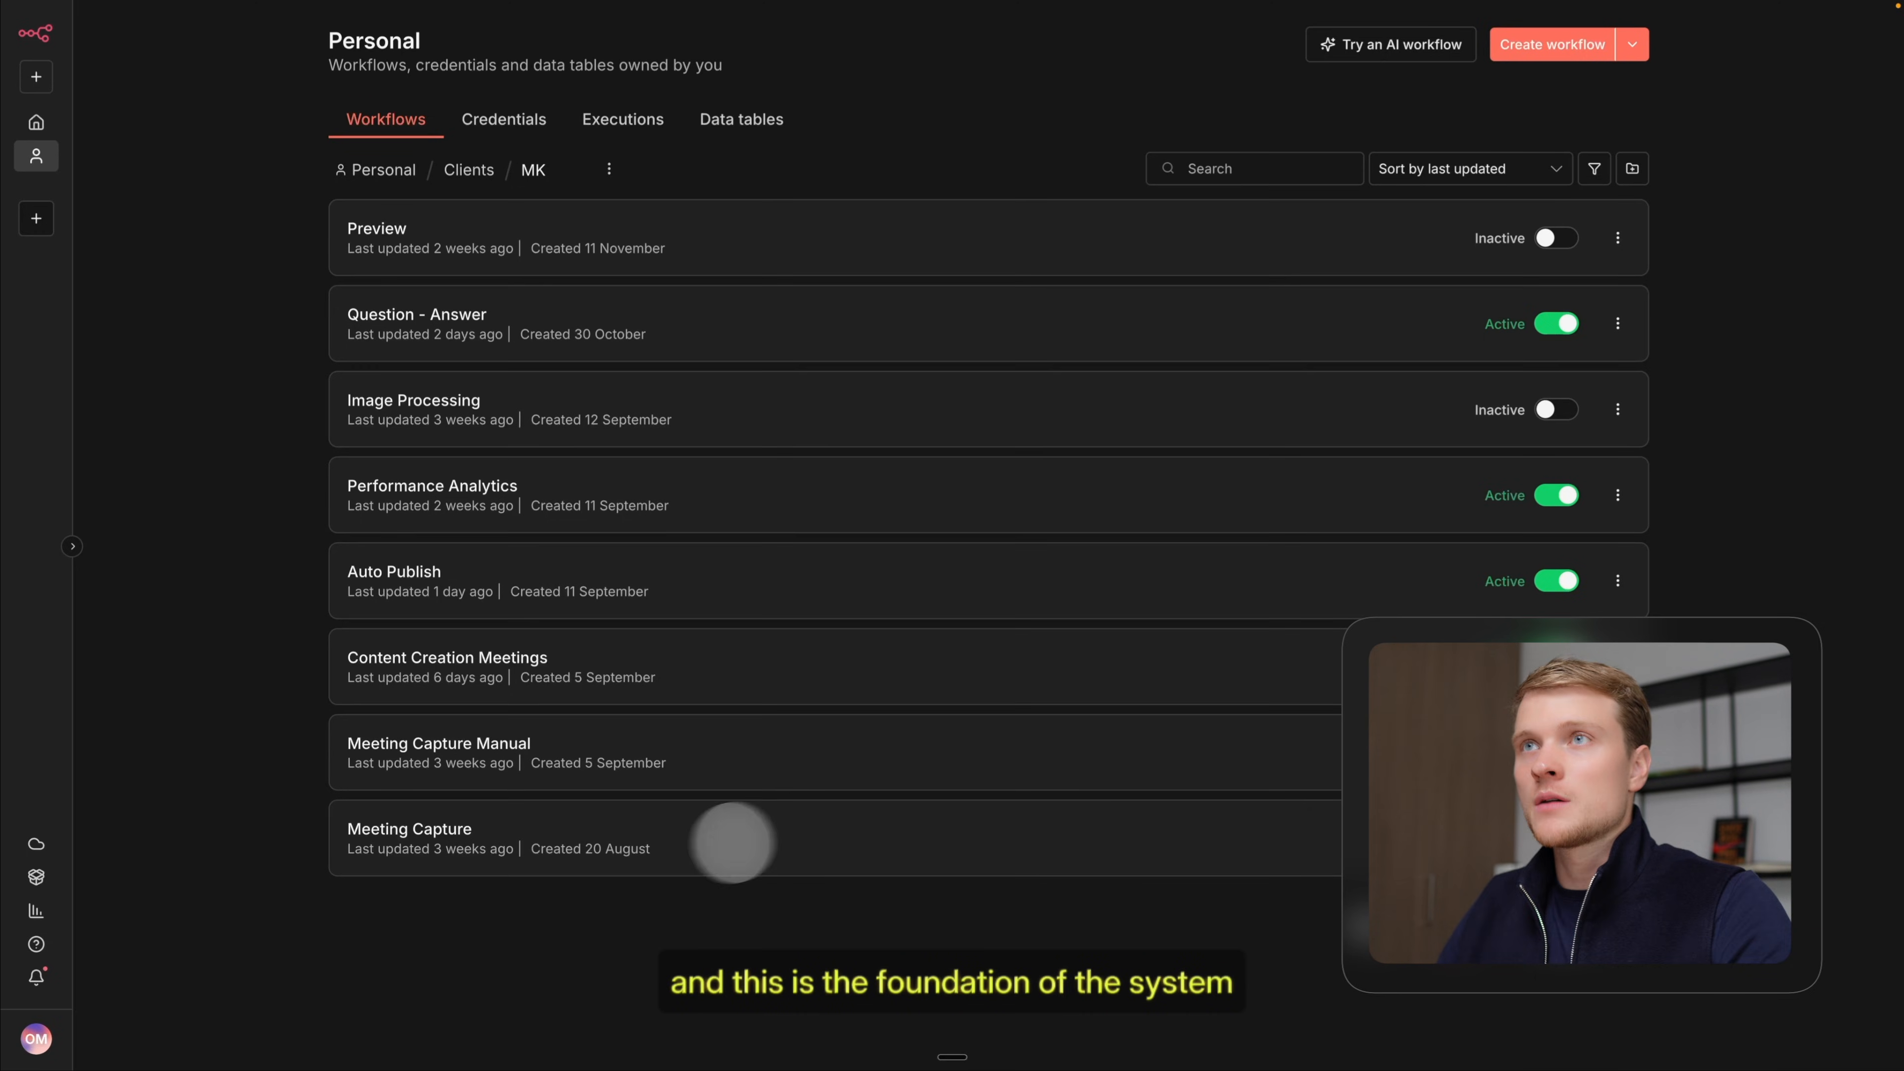
{"action": "mouse_move", "coordinate": [516, 661]}
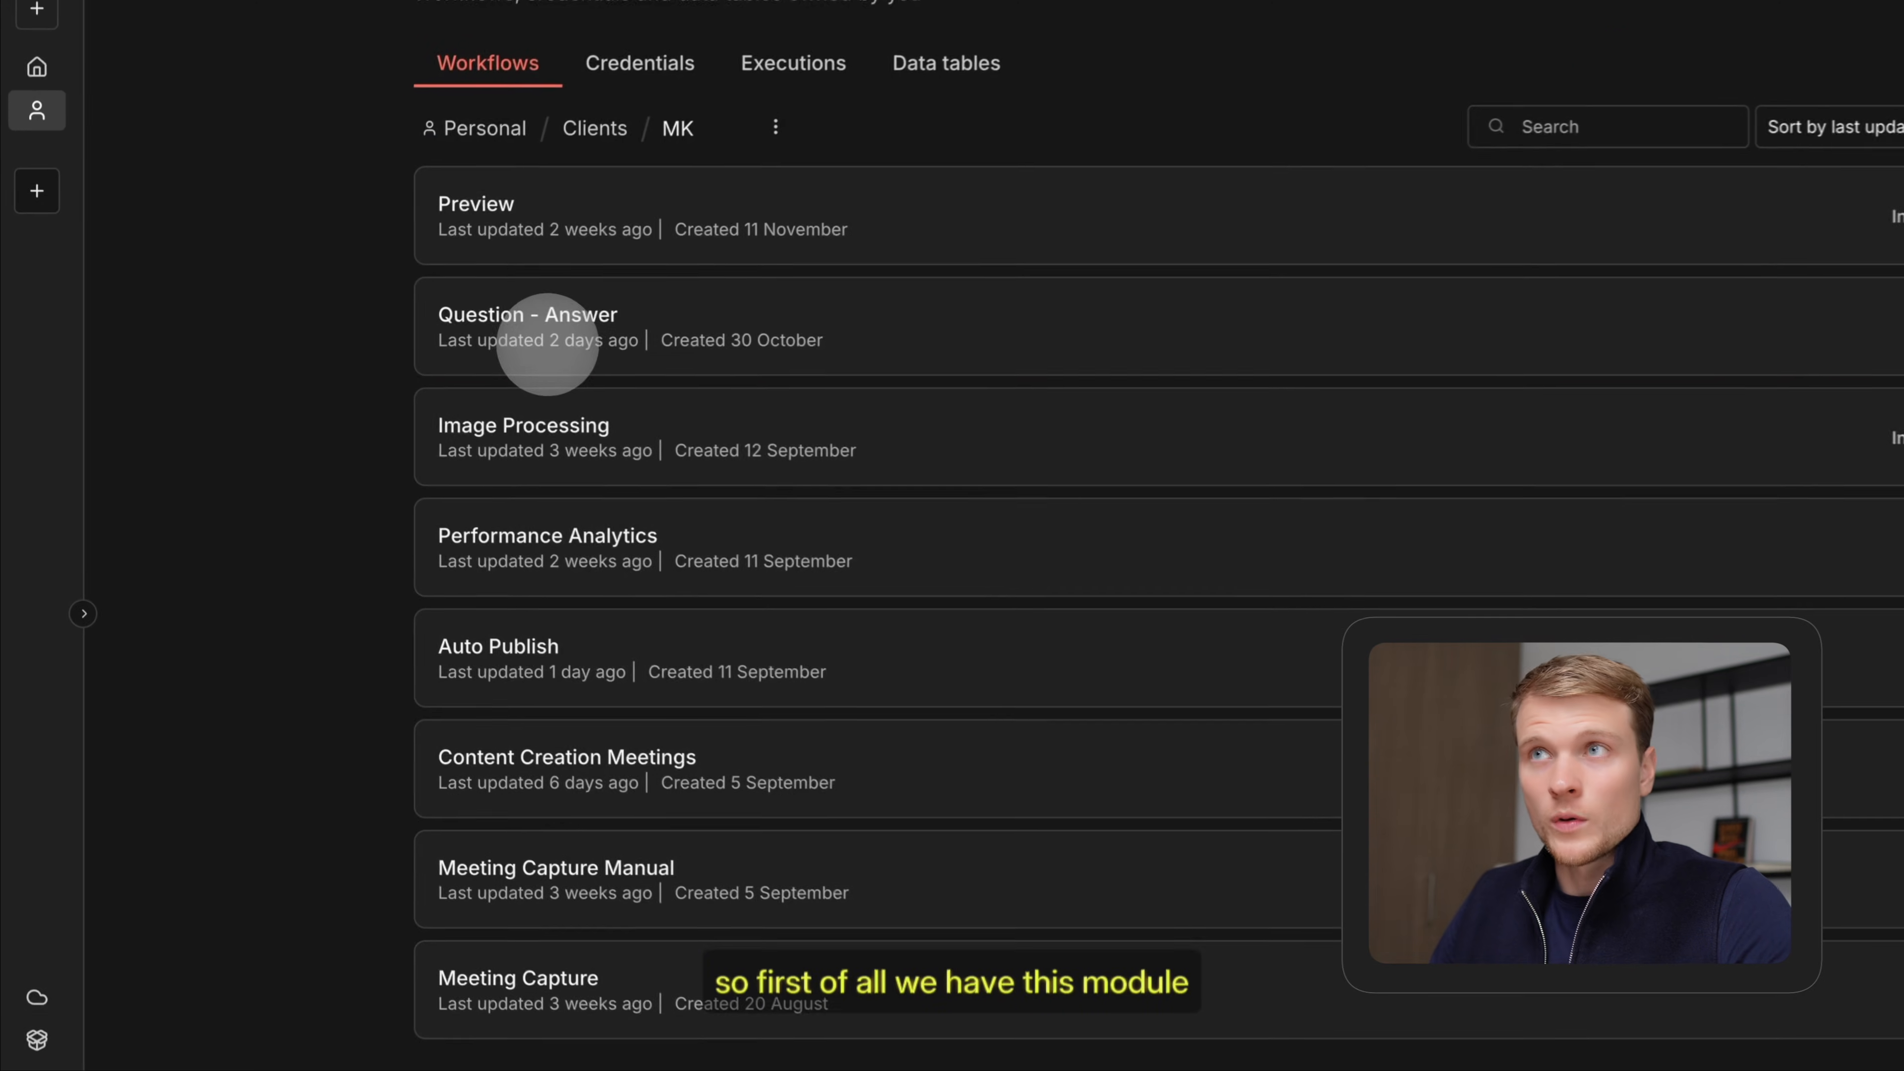
{"action": "left_click", "coordinate": [527, 325]}
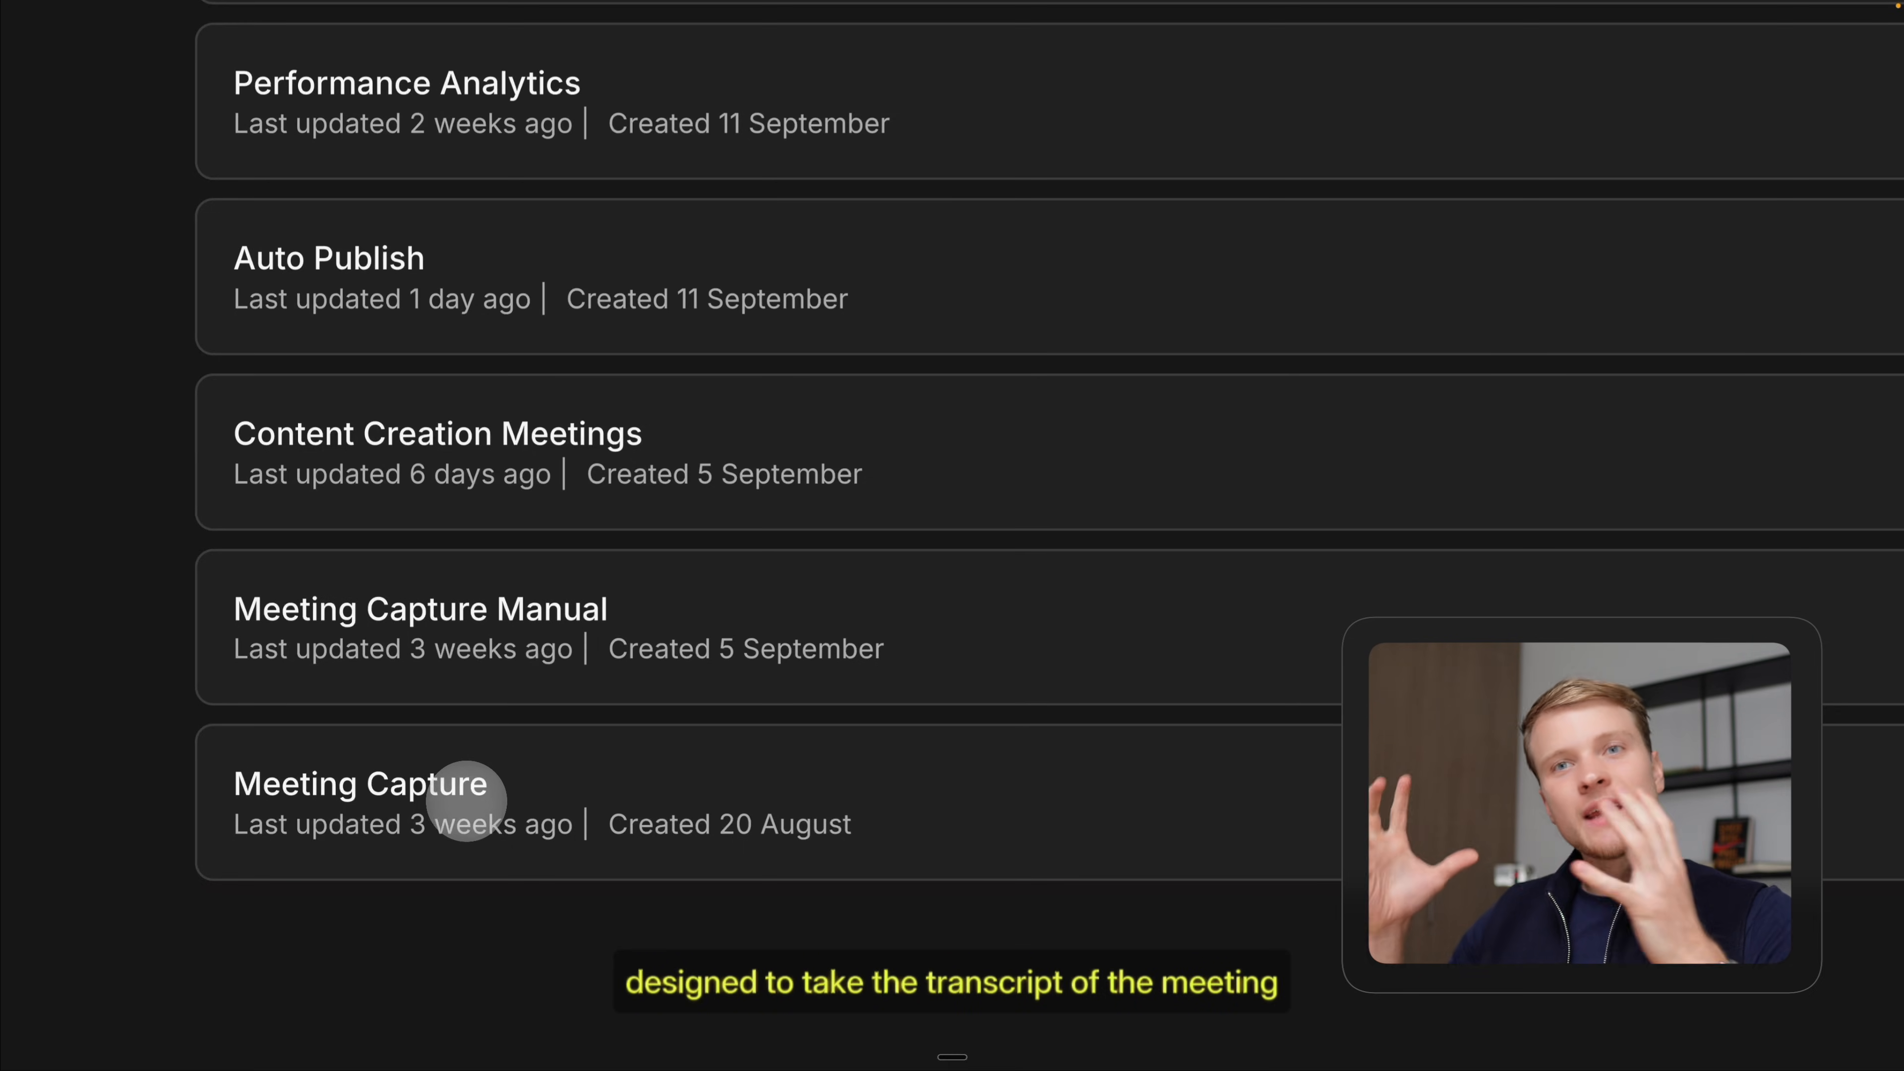
{"action": "scroll", "scroll_direction": "down", "scroll_amount": 3}
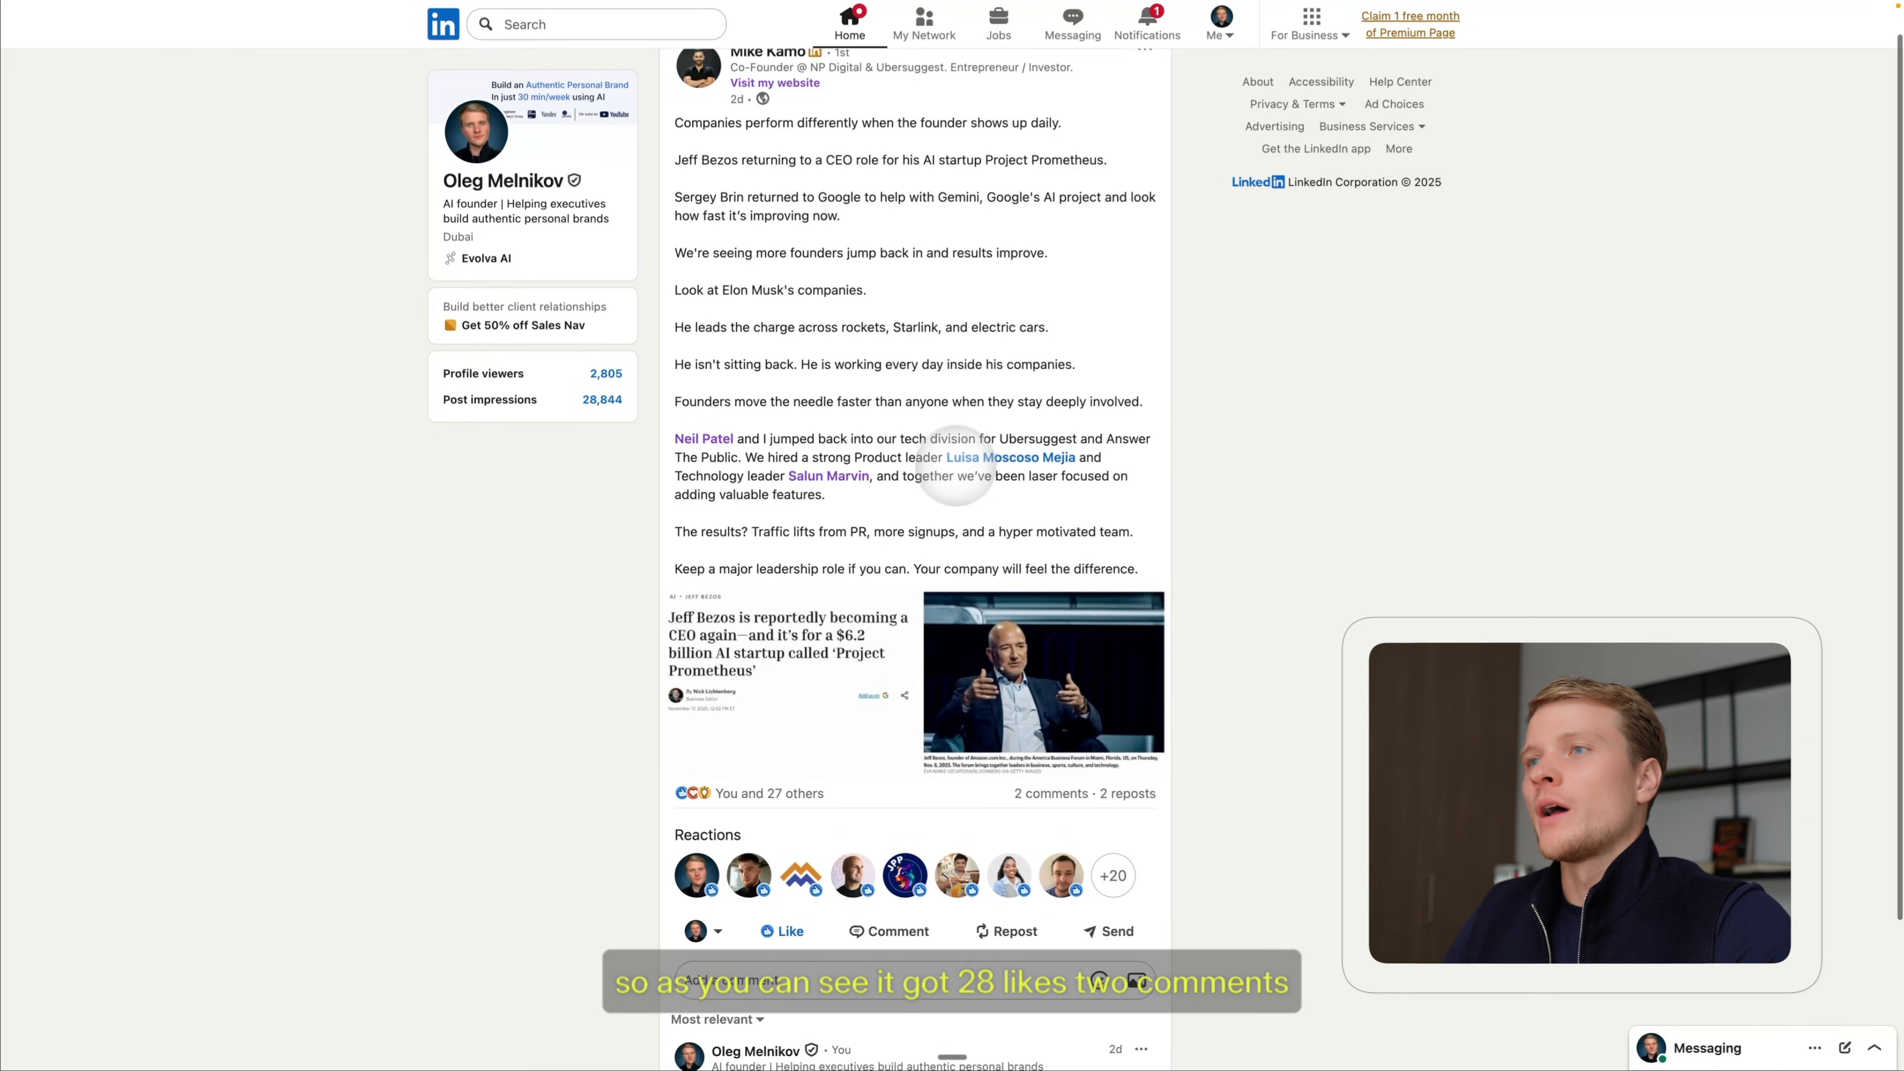
{"action": "scroll", "scroll_direction": "down", "scroll_amount": 3}
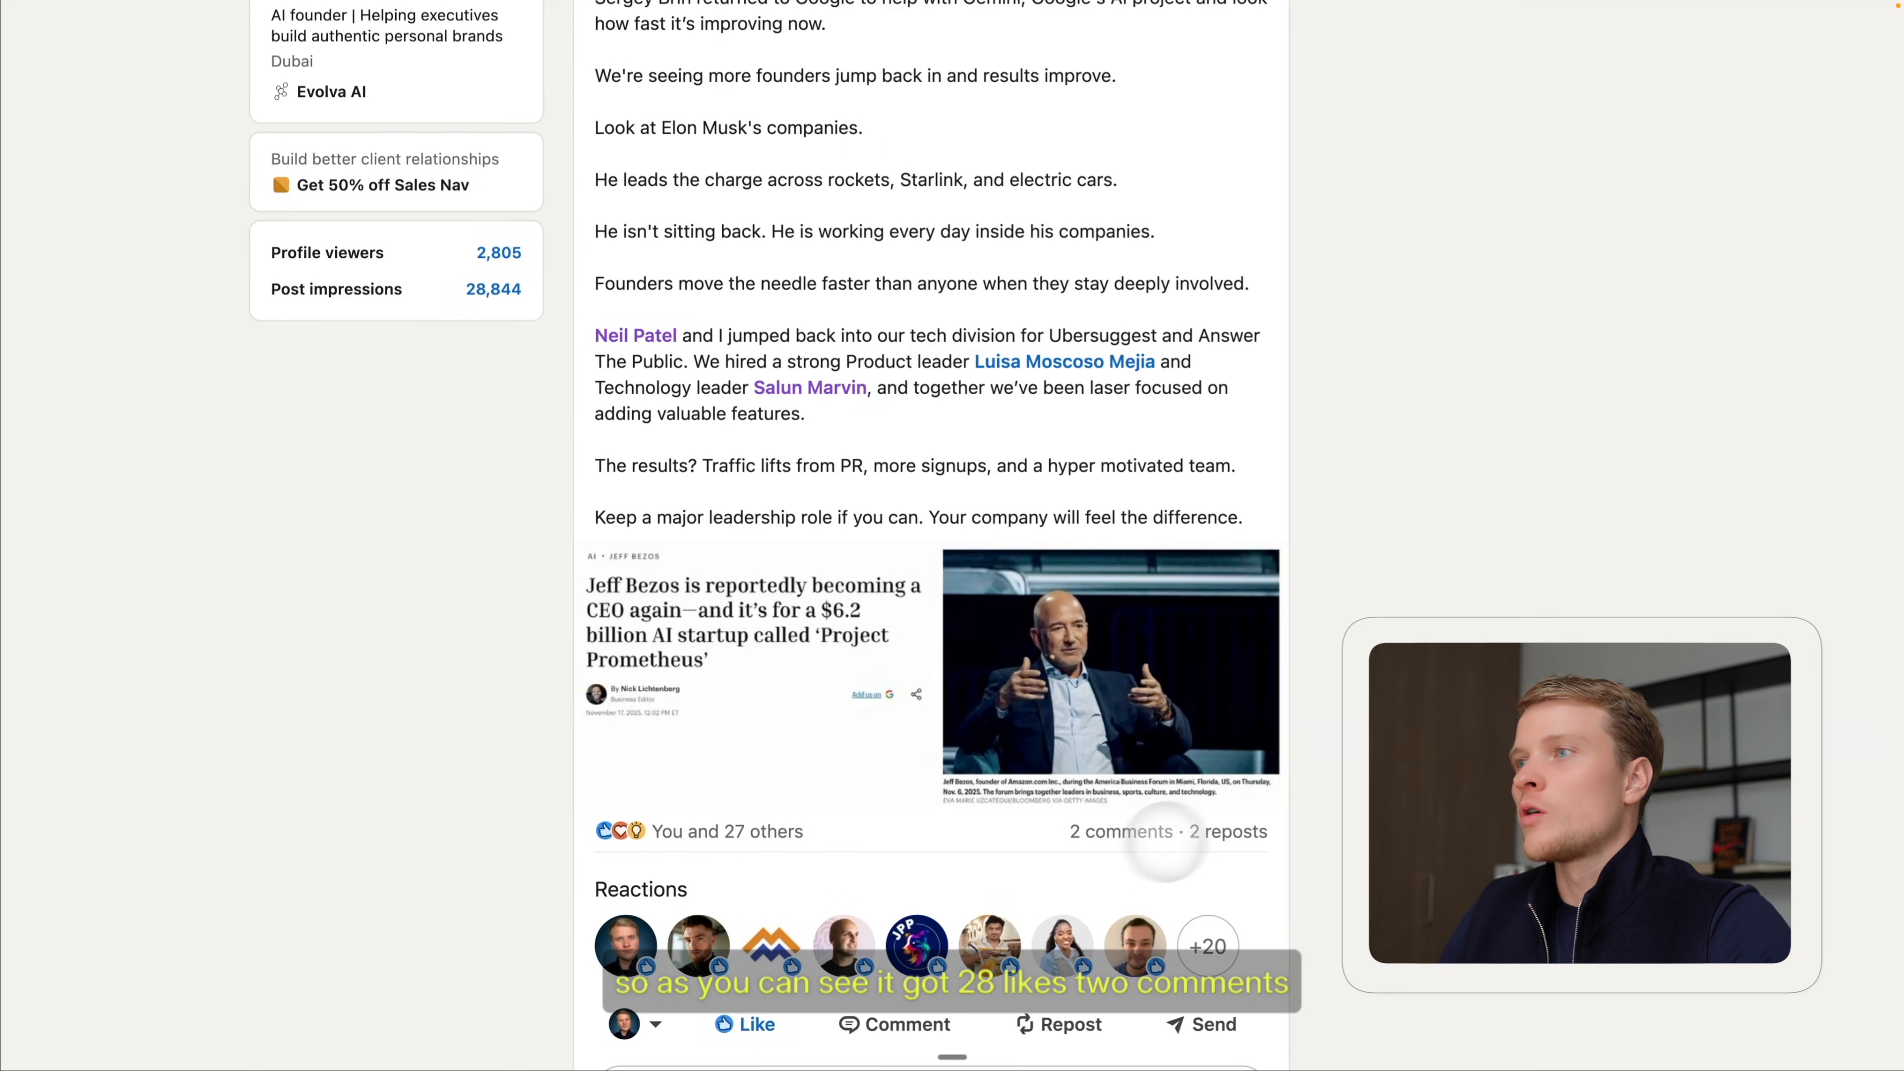
{"action": "scroll", "scroll_direction": "down", "scroll_amount": 3}
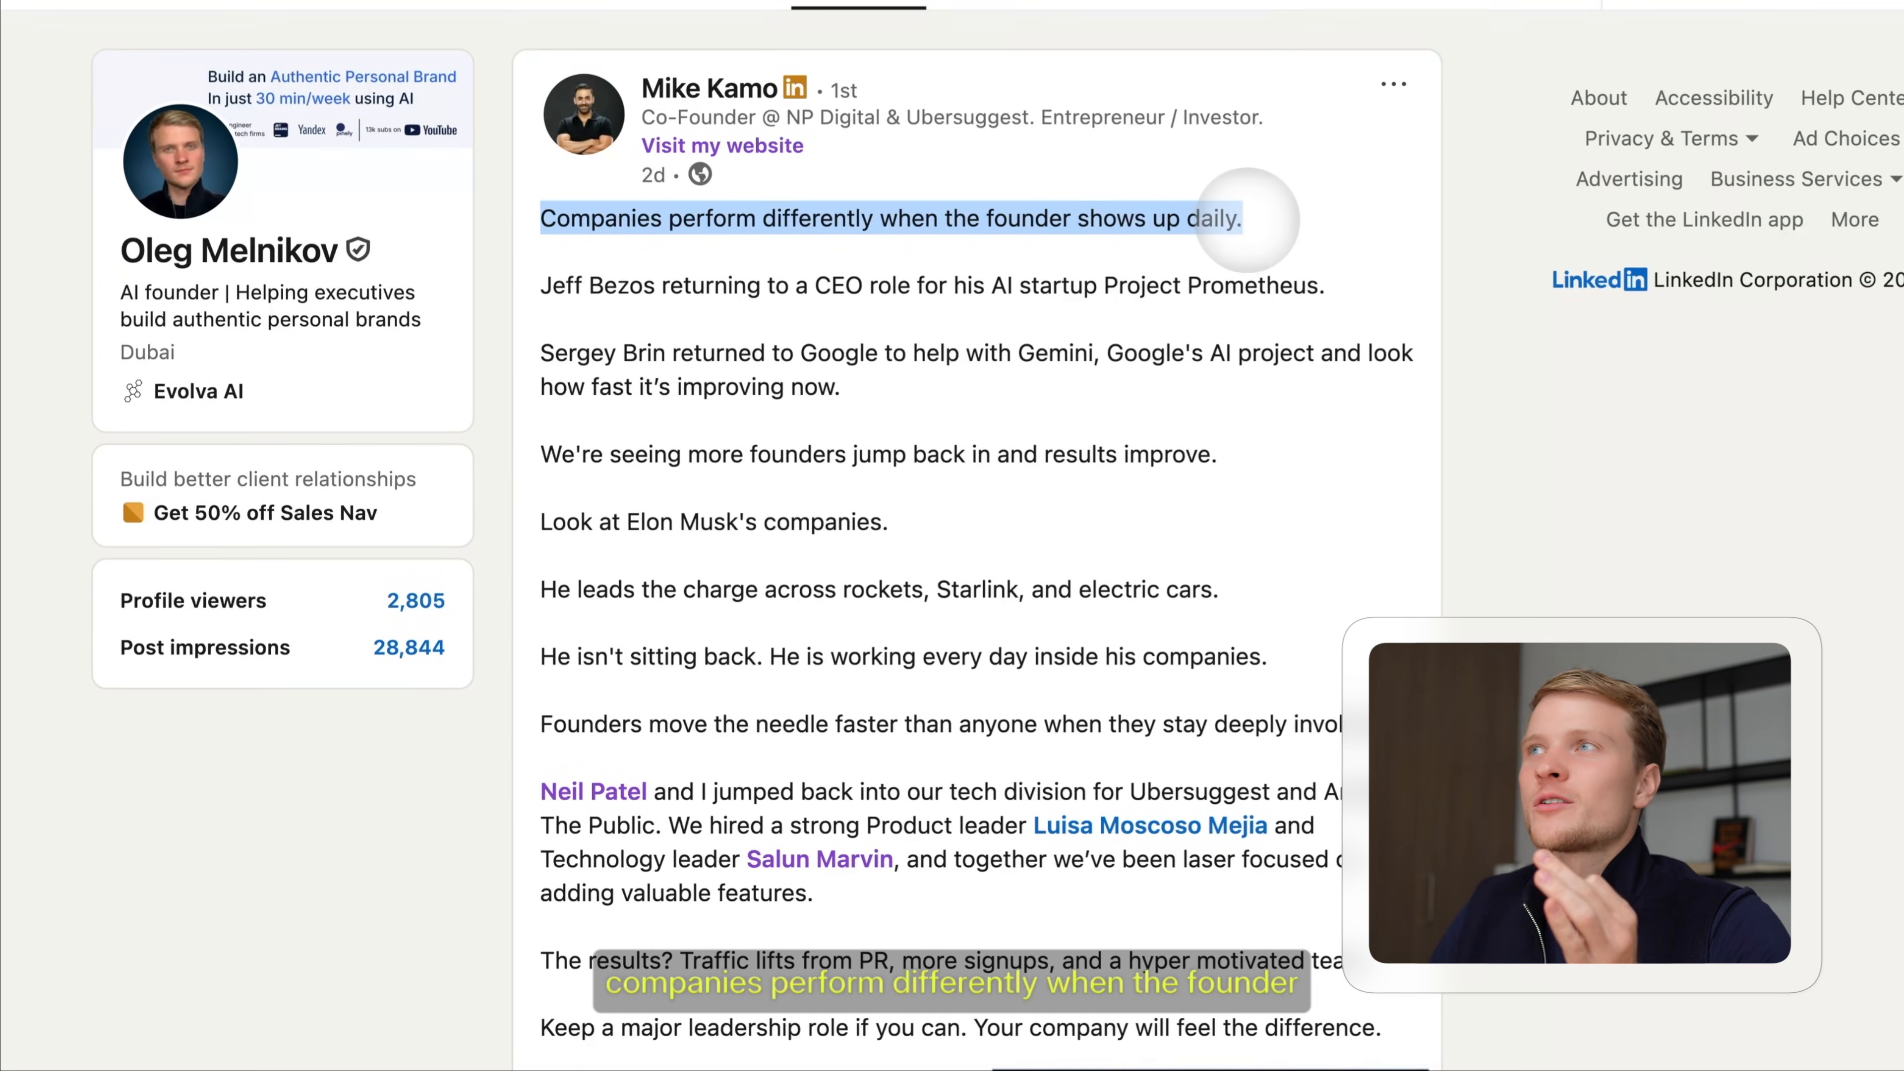
{"action": "scroll", "scroll_direction": "down", "scroll_amount": 3}
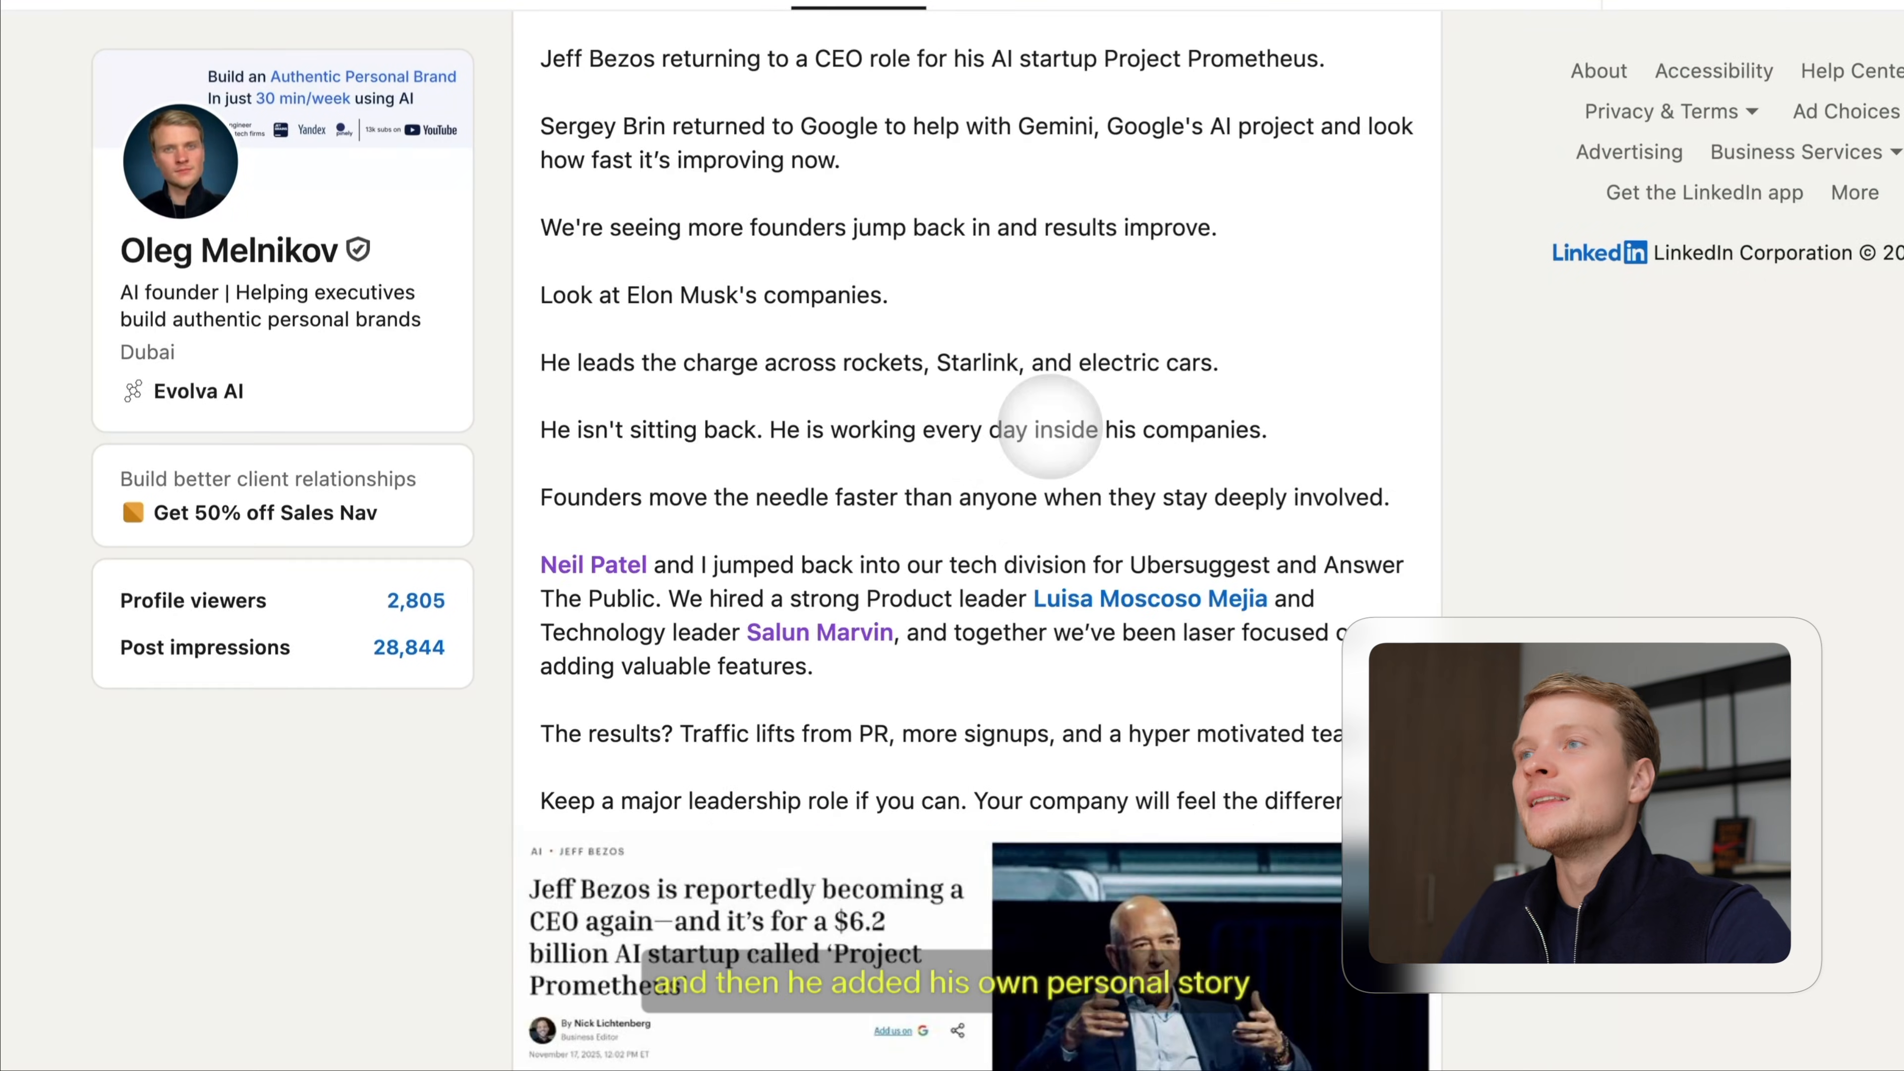
{"action": "left_click_drag", "start_coordinate": [544, 565], "coordinate": [813, 666]}
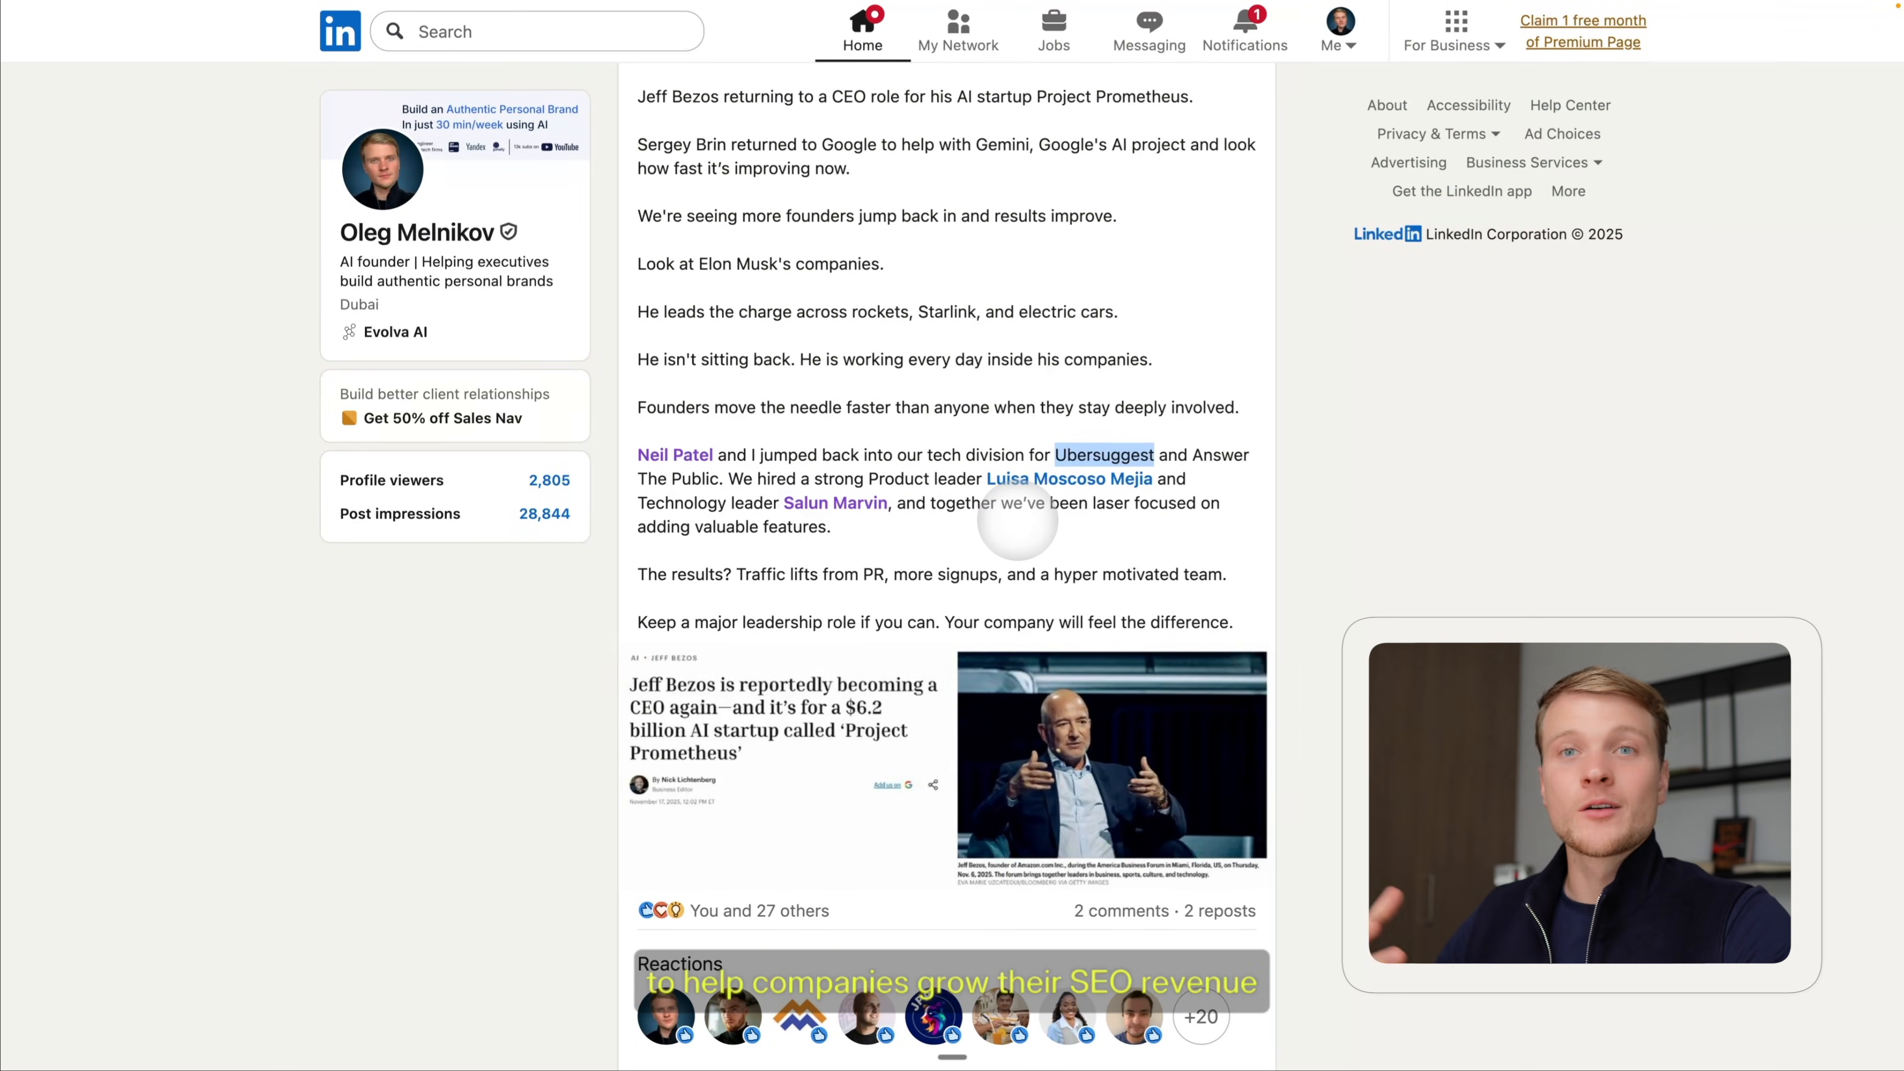
{"action": "scroll", "scroll_direction": "down", "scroll_amount": 3}
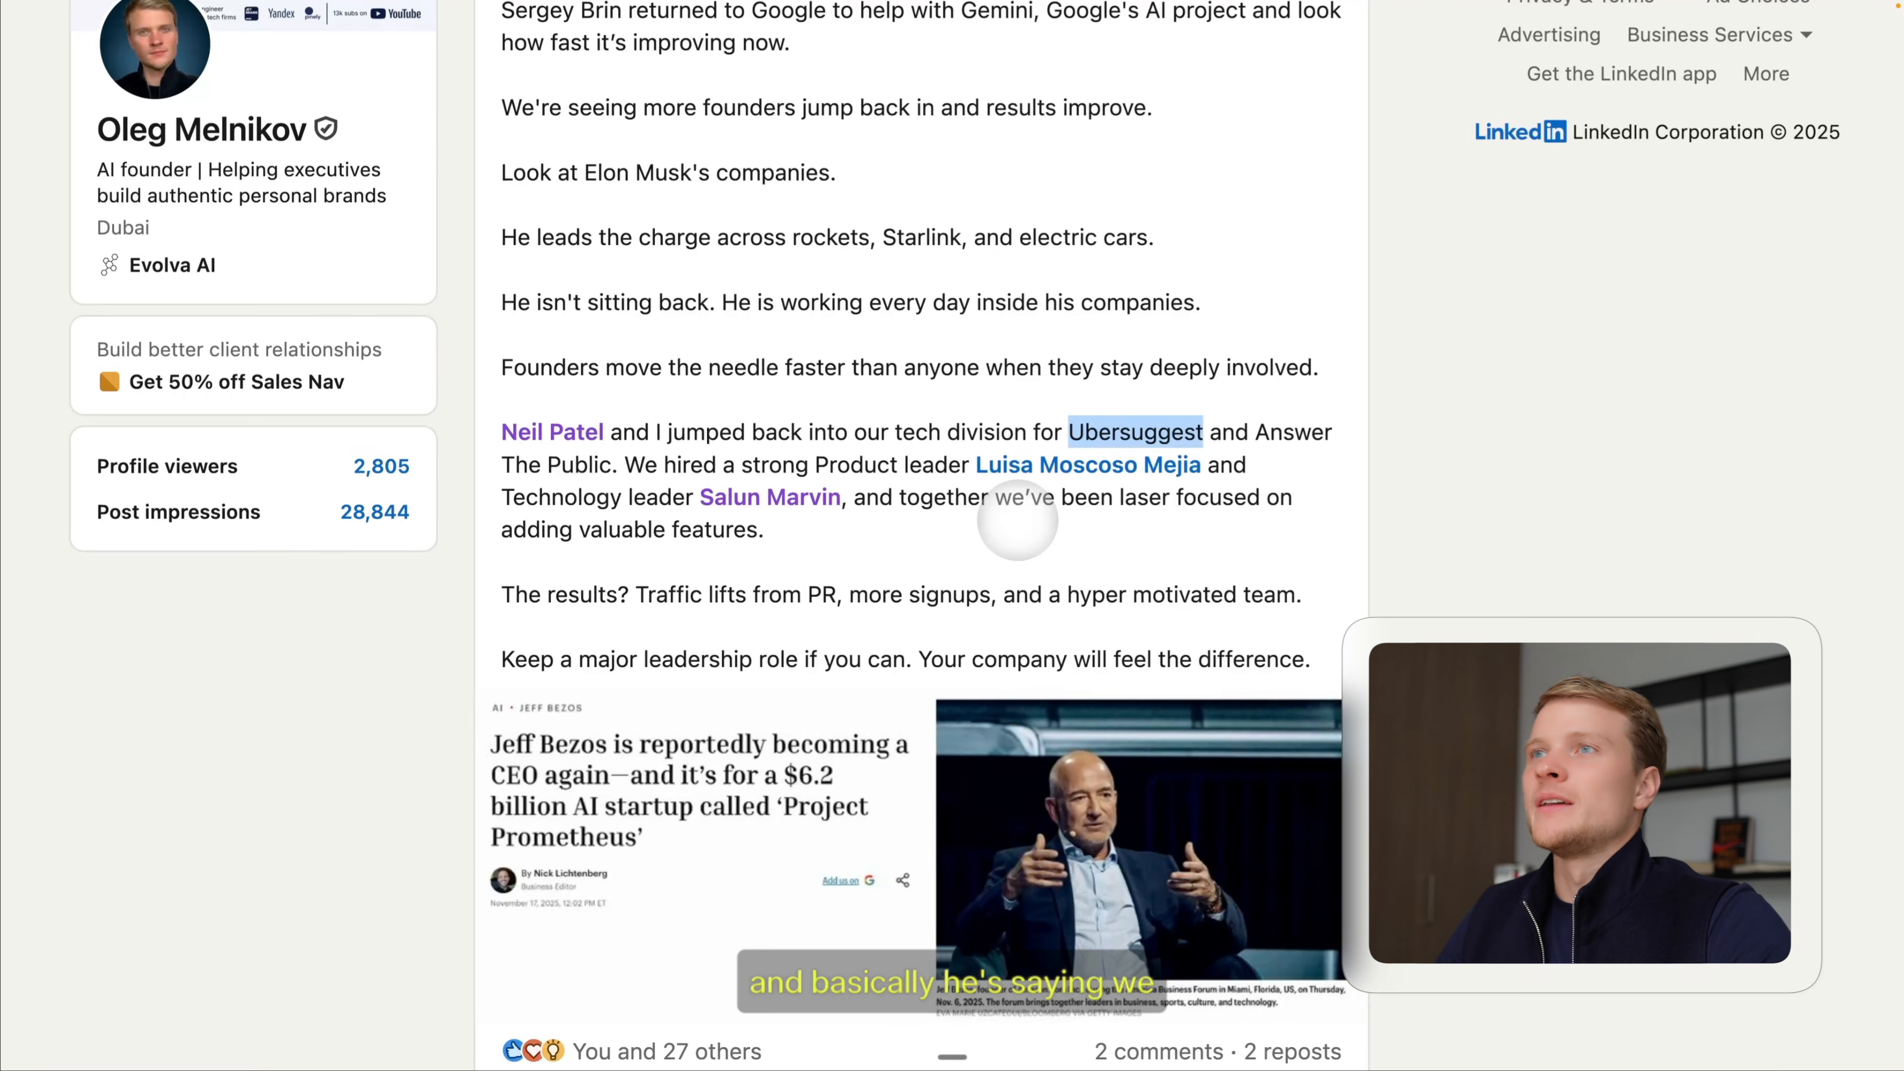